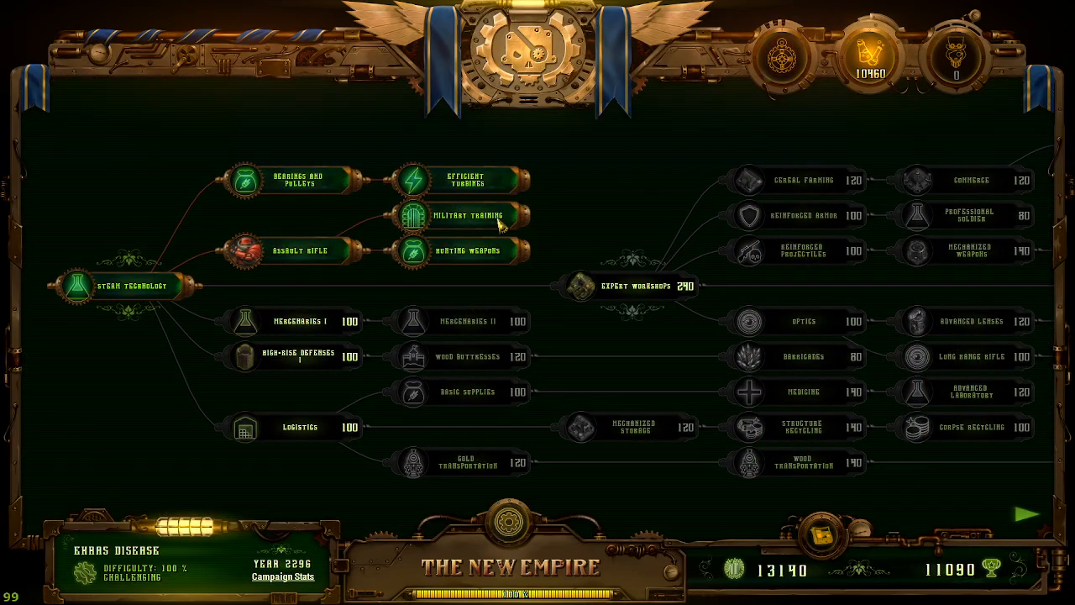
mouse_move(546, 202)
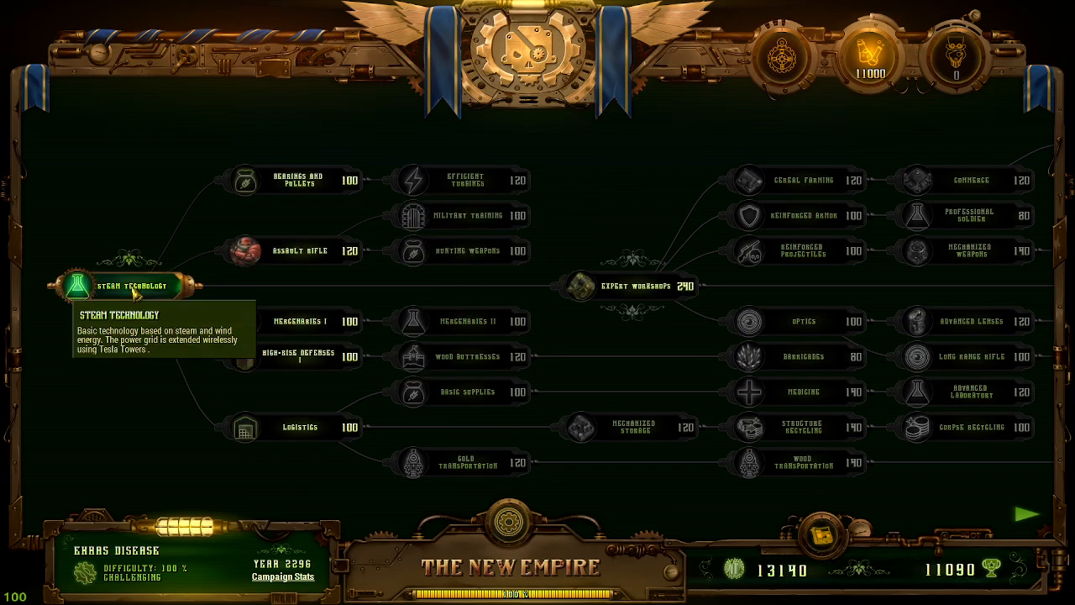
Refund the technologies beyond Steam Technology, restoring research points to 11000.
left_click(132, 285)
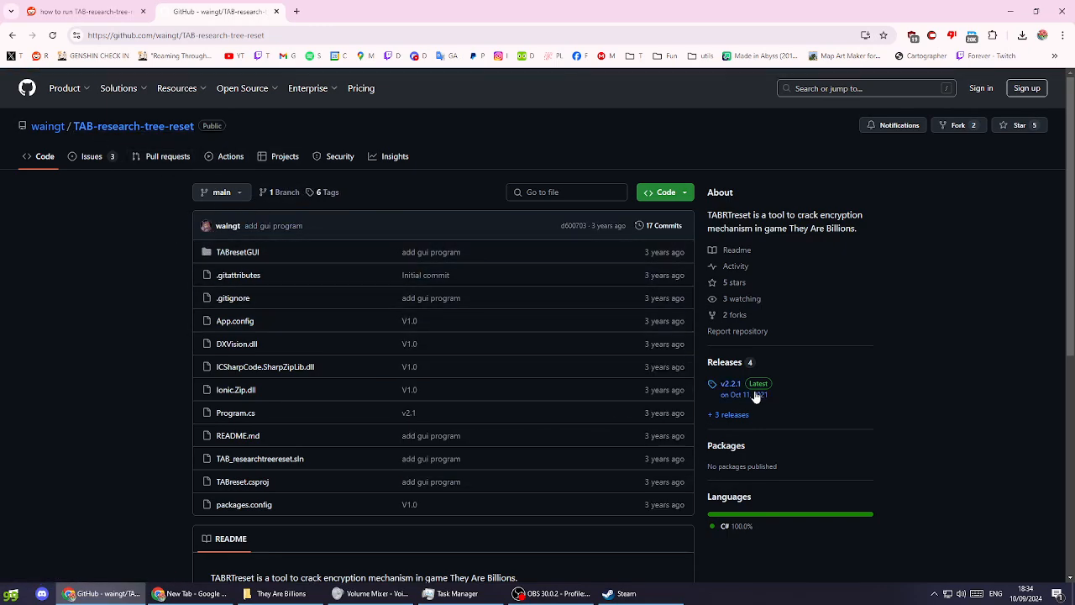
Open the v2.2.1 release page, then browse They Are Billions' local files from Steam.
left_click(730, 383)
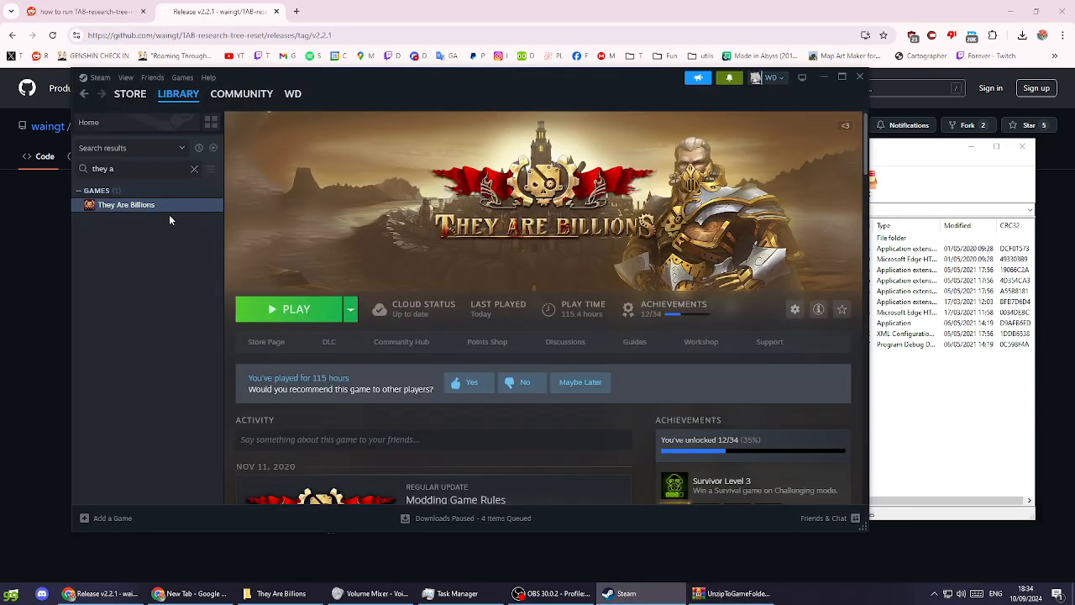
right_click(126, 205)
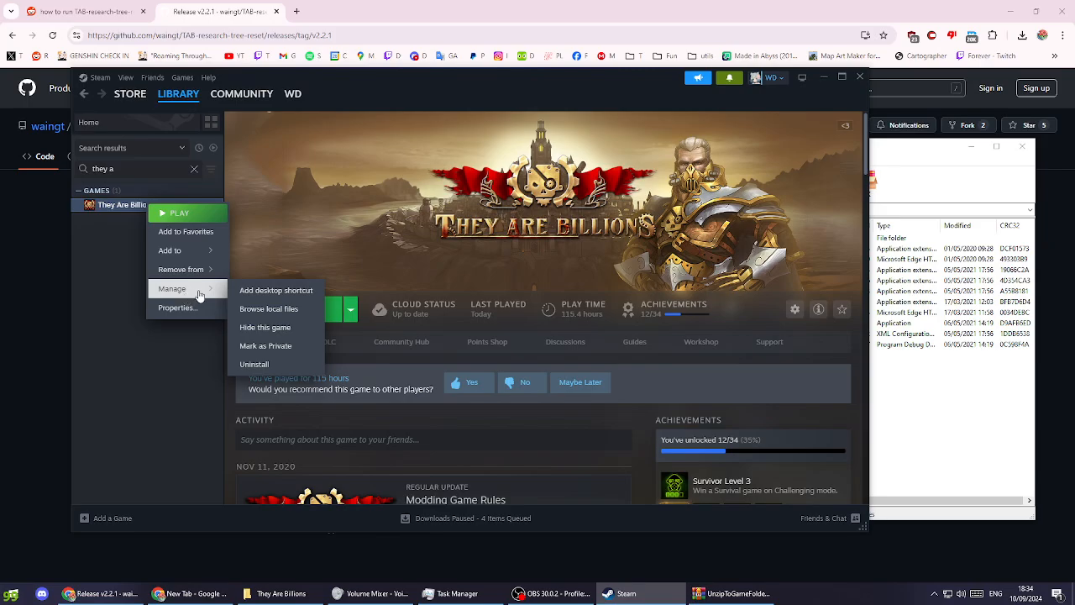
left_click(269, 308)
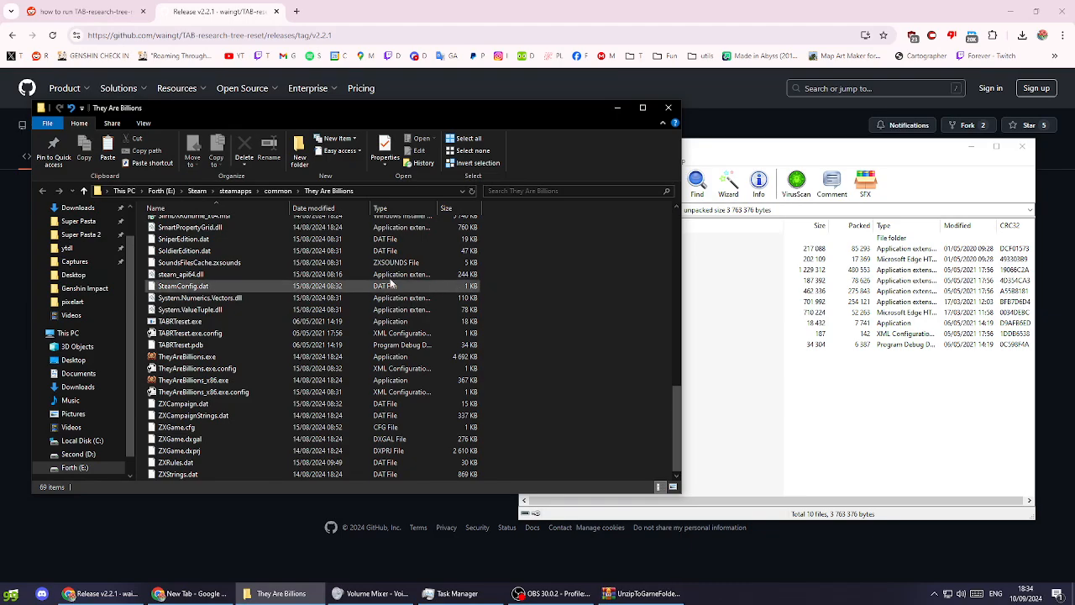
Select the ten archive files and drag them into the They Are Billions folder.
scroll("up", 3)
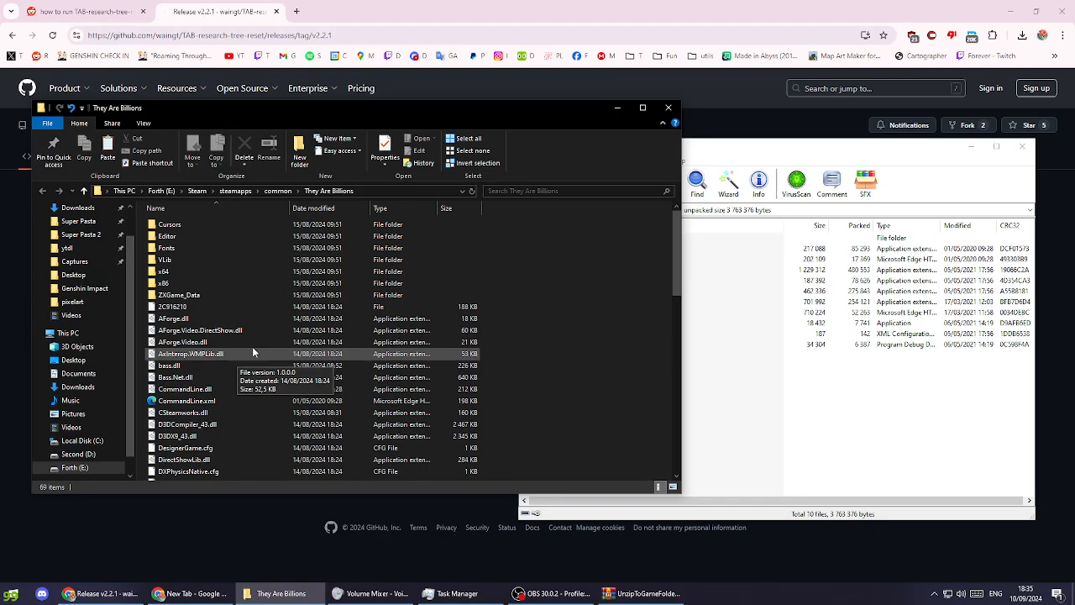
left_click(640, 594)
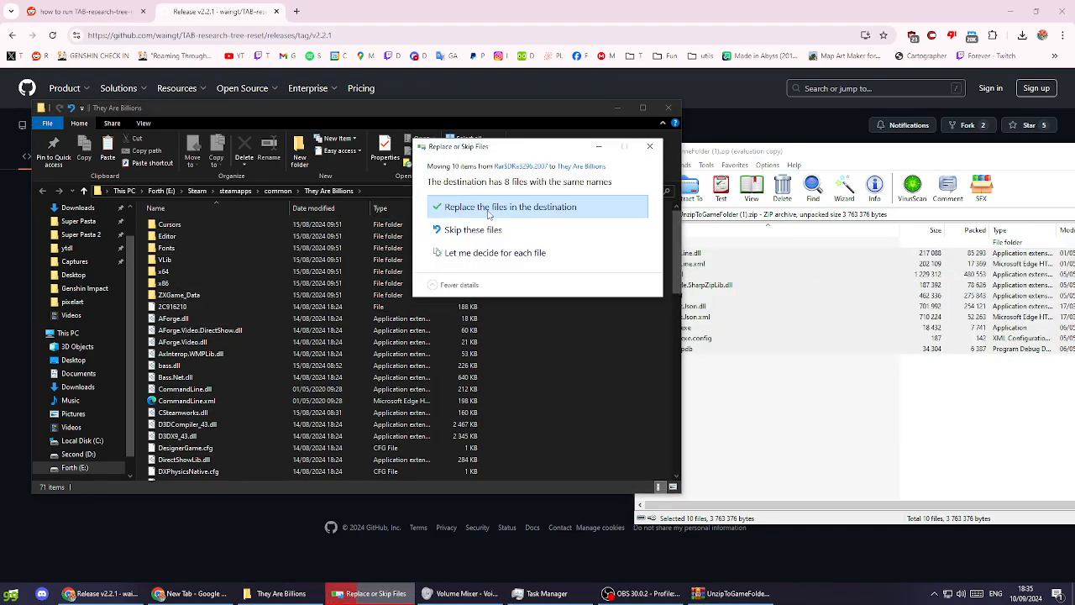
Replace the same-named files in the game folder and select TABRreset.exe.
left_click(511, 206)
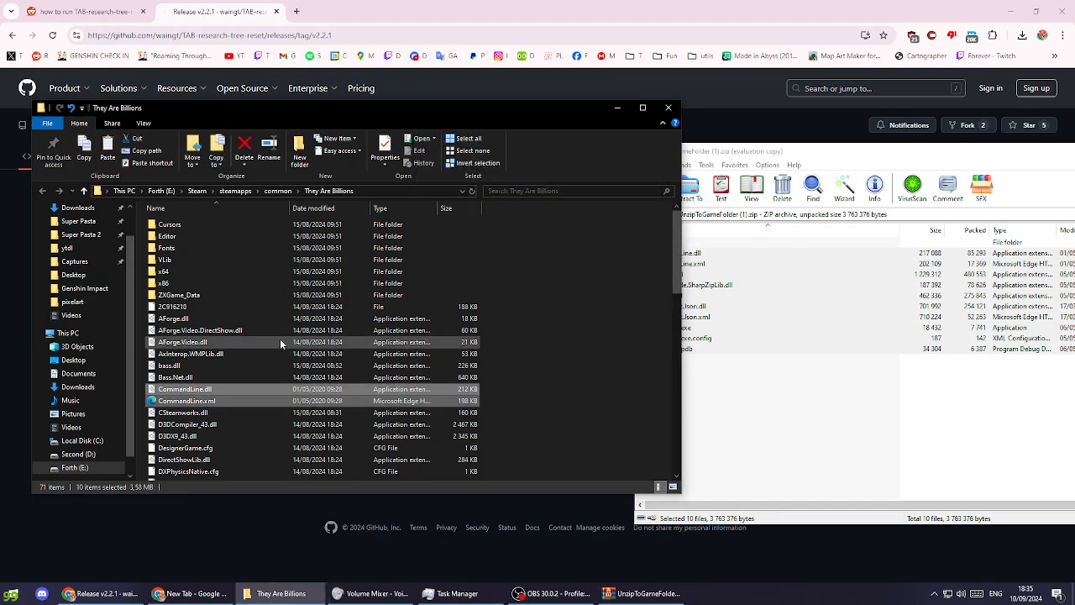
scroll("down", 3)
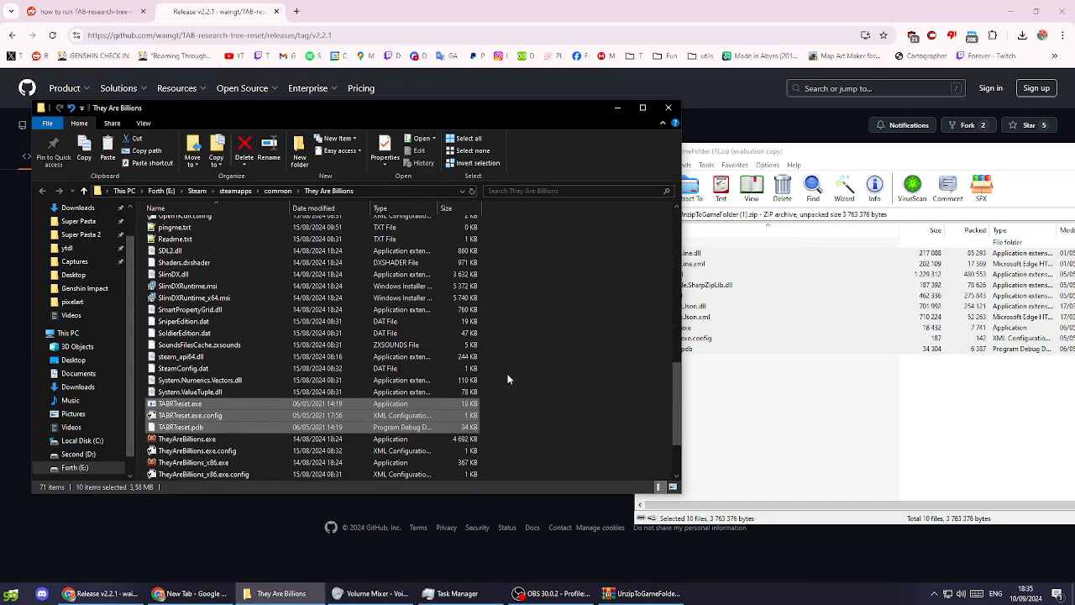
scroll("down", 3)
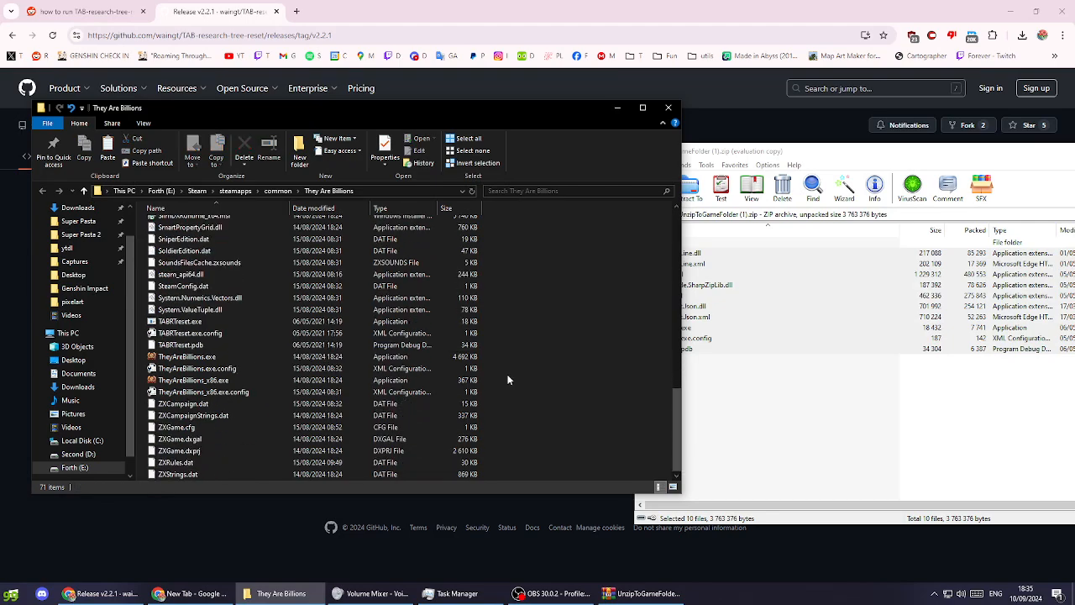
left_click(181, 321)
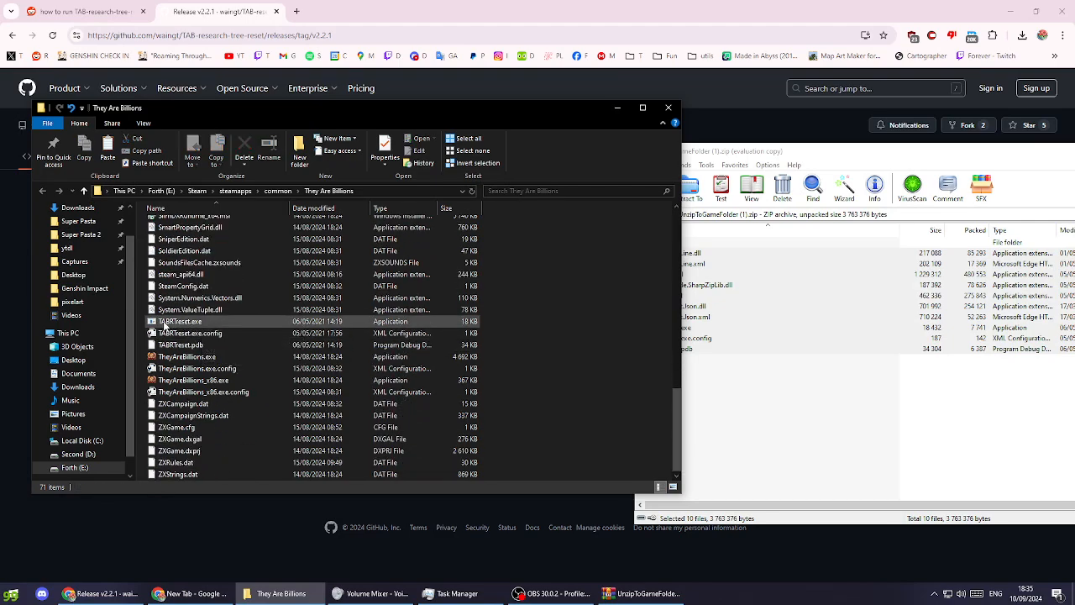
mouse_move(181, 321)
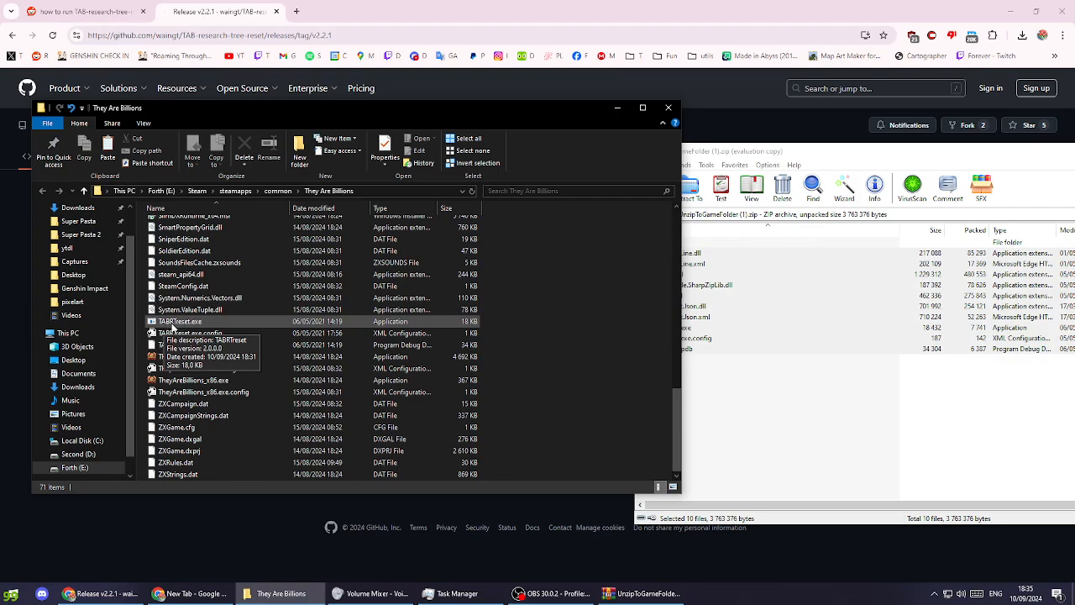
left_click(180, 321)
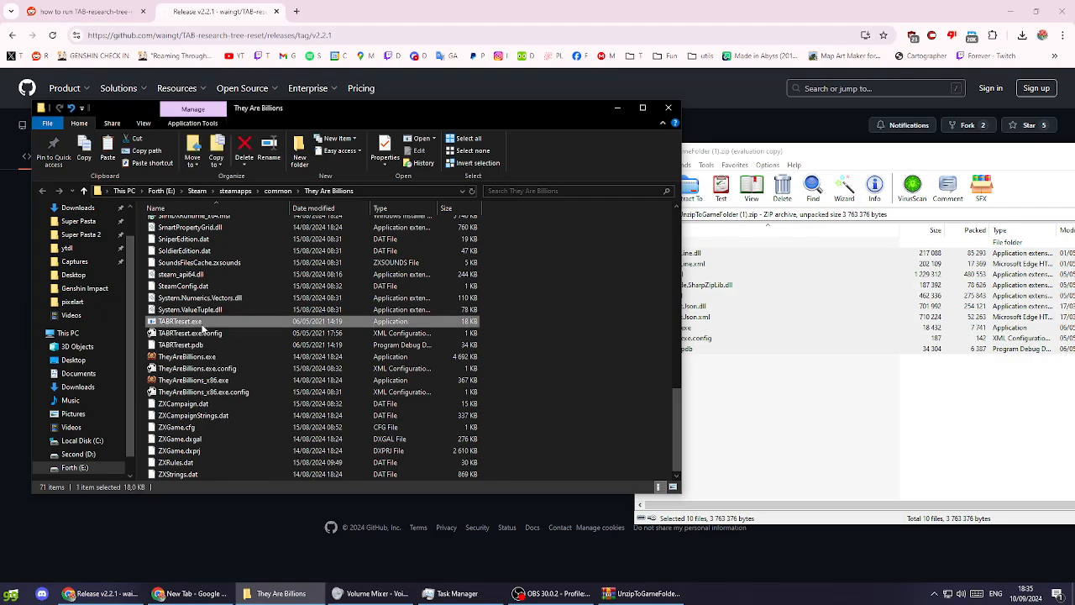
mouse_move(190, 334)
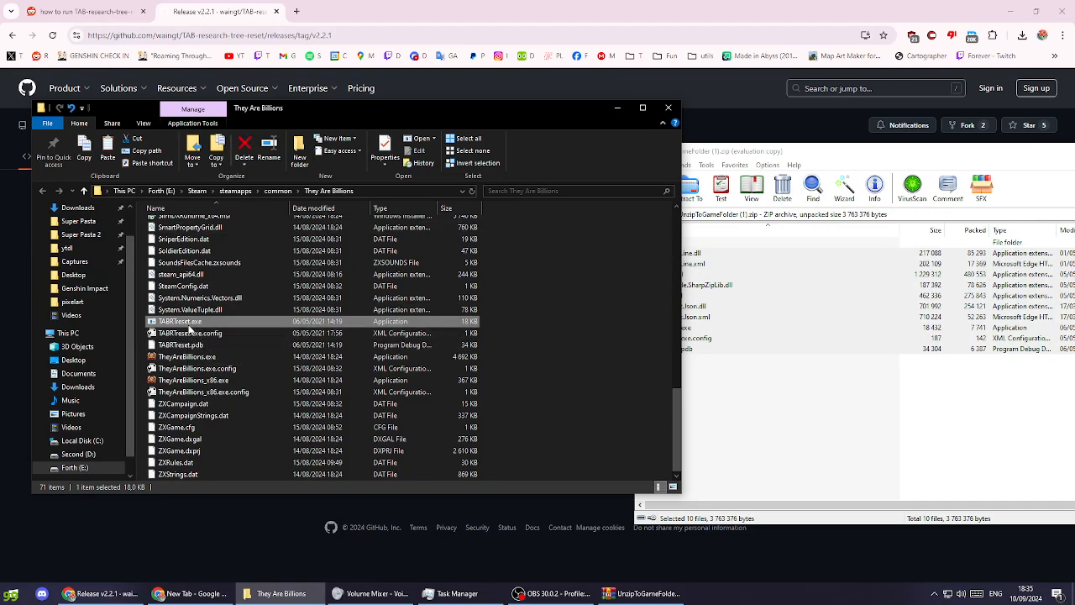
mouse_move(235, 345)
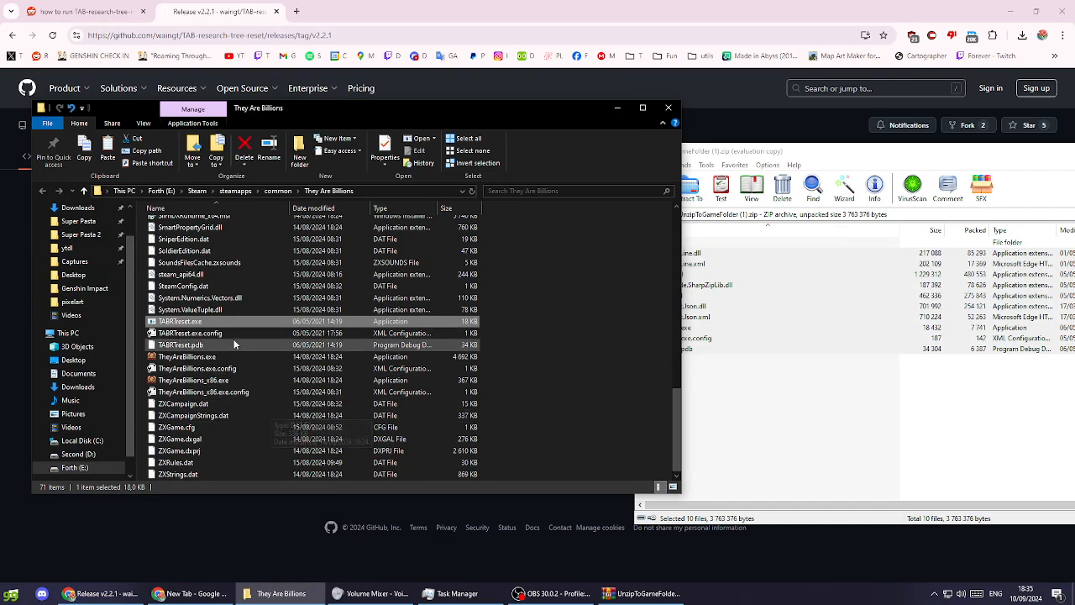
mouse_move(225, 333)
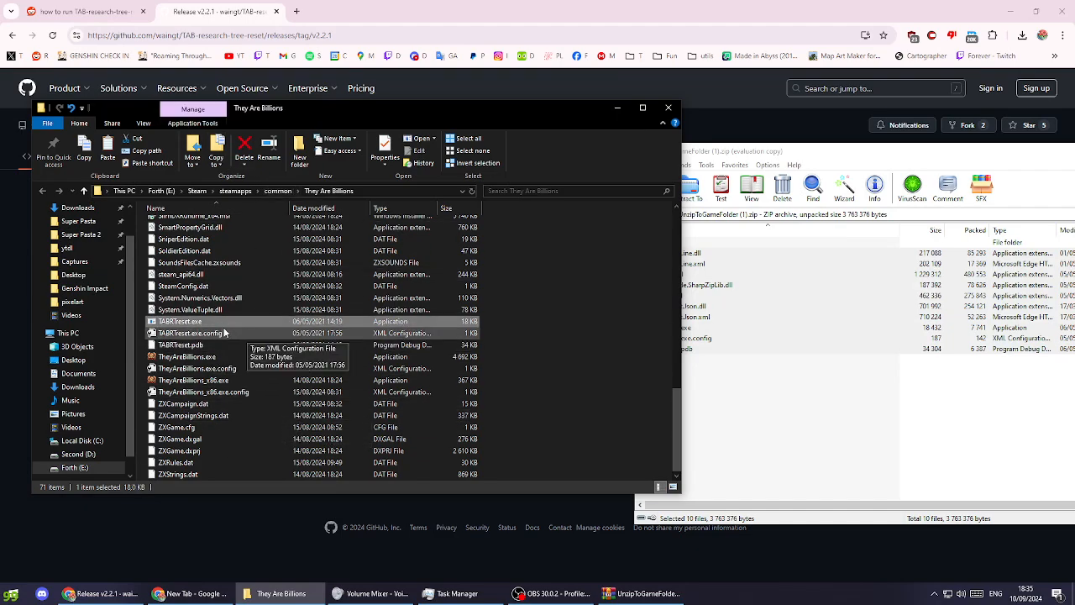
Launch TABRreset and run it on the 'Ekras disease' save.
double_click(180, 320)
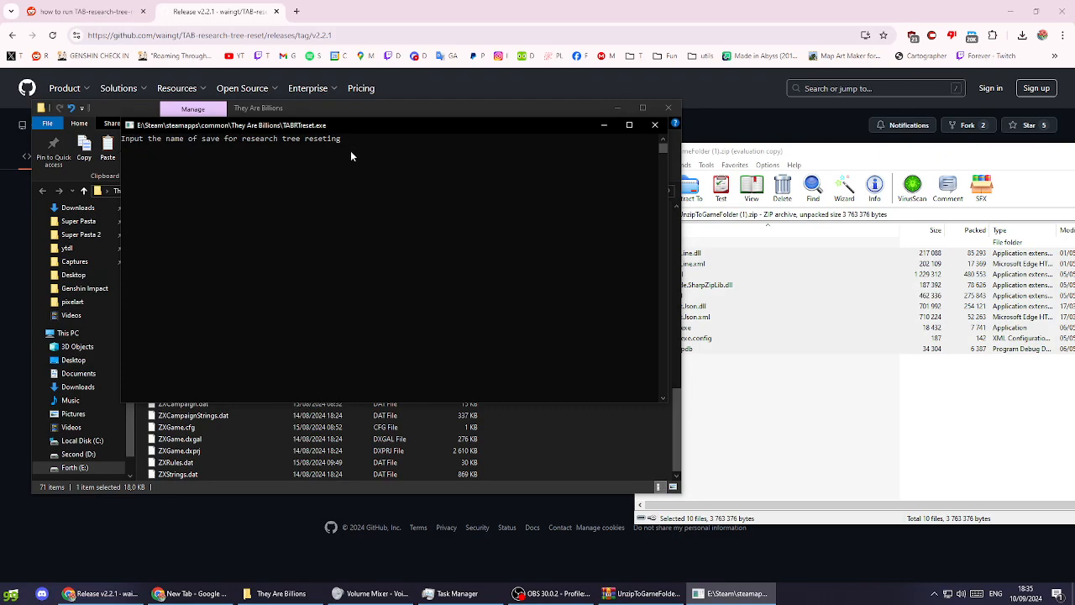
type("Ekras")
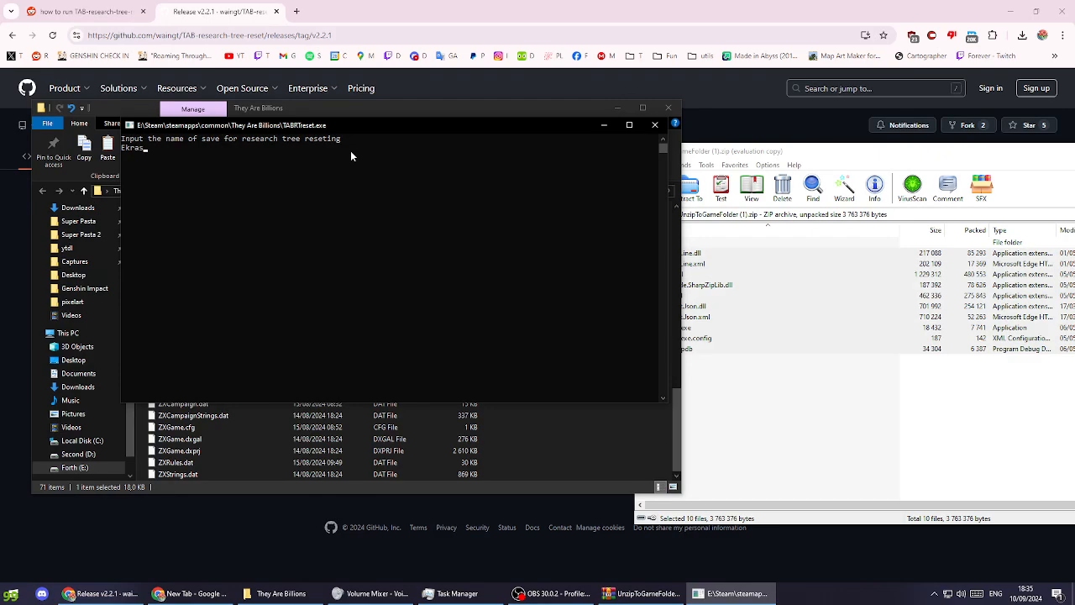
type("disease")
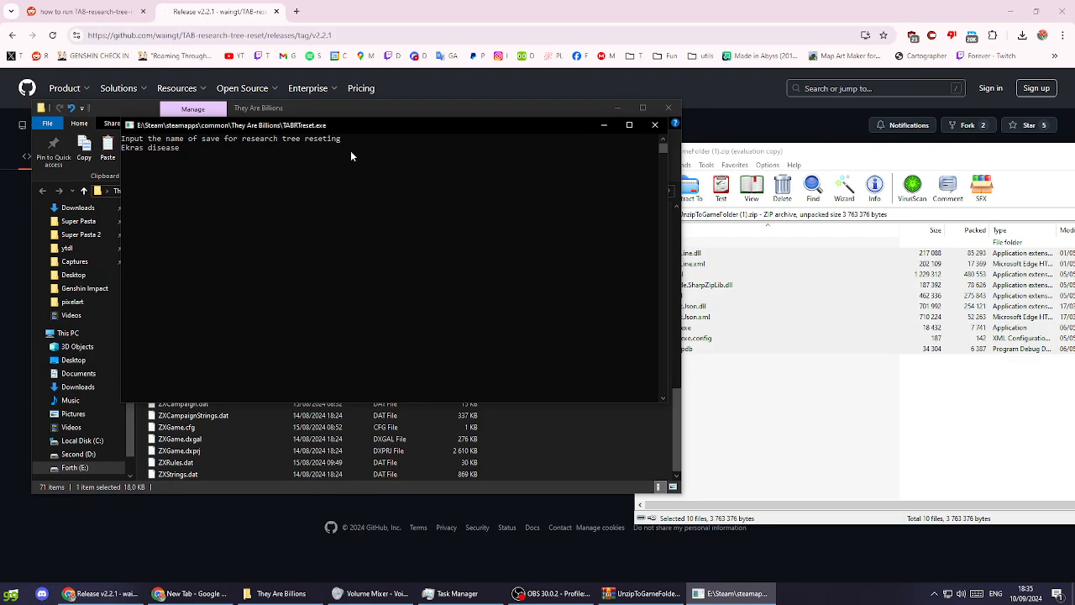
key("Return")
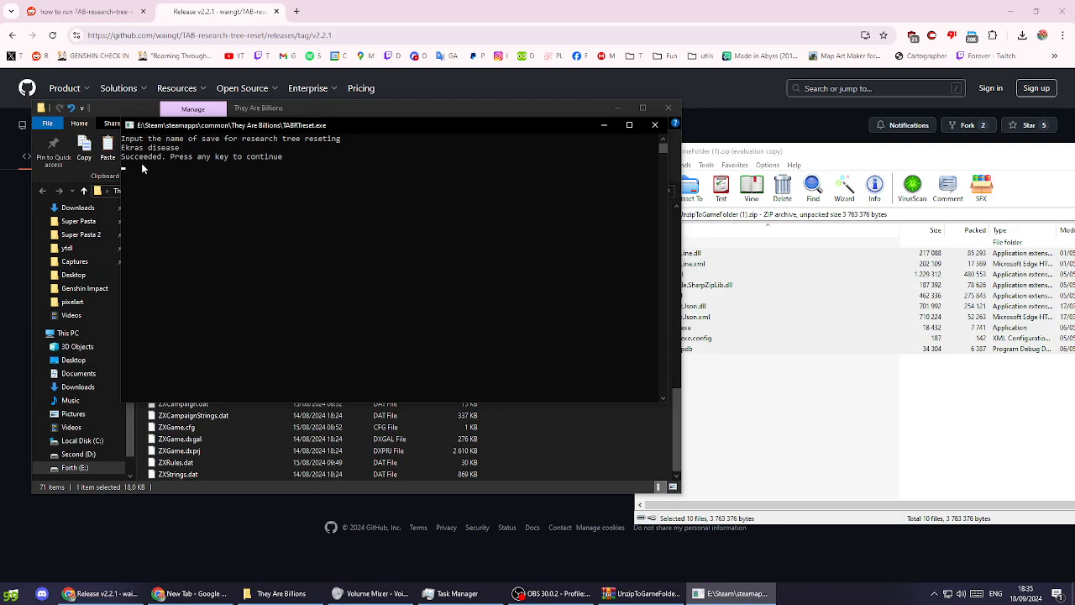
mouse_move(195, 174)
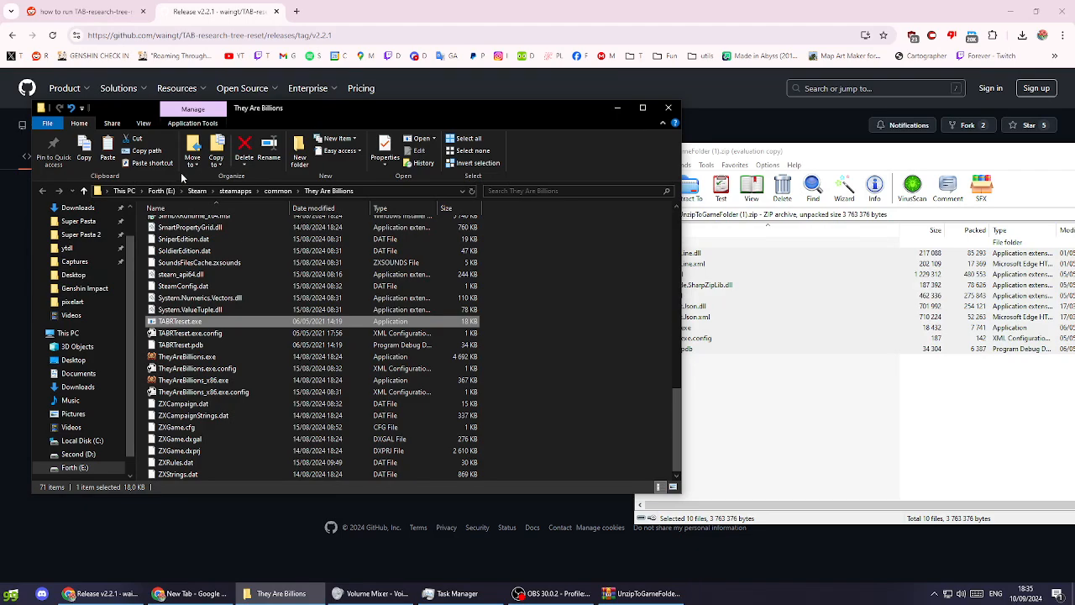
mouse_move(195, 176)
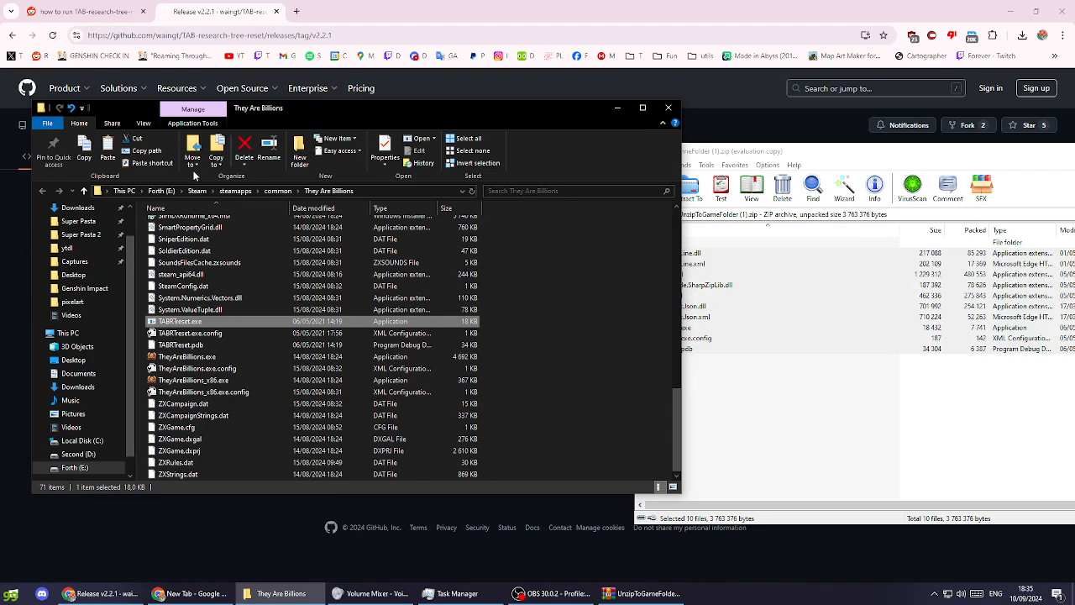
mouse_move(554, 318)
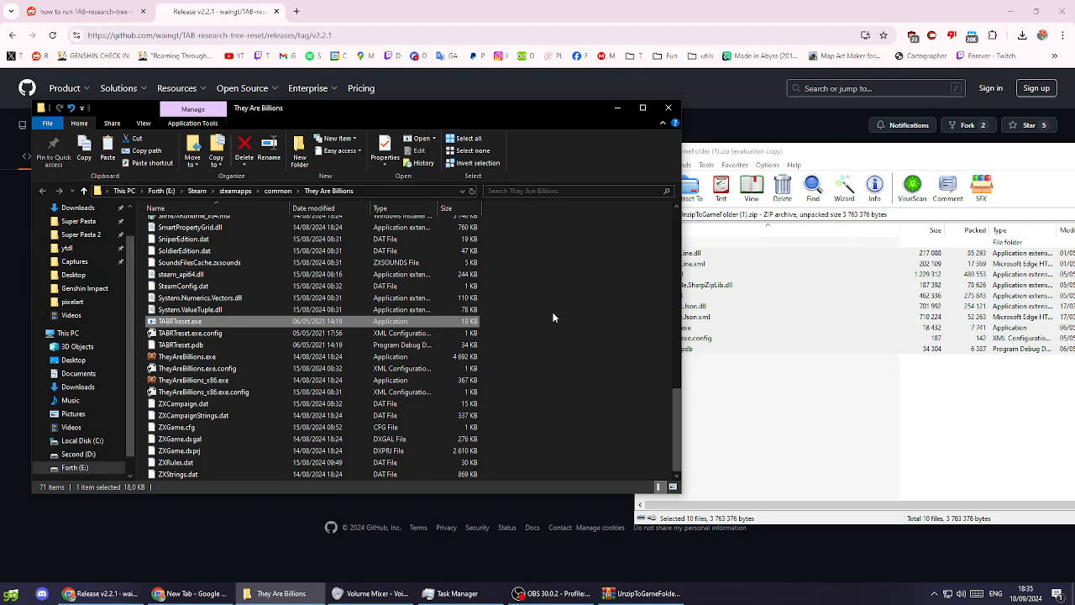
mouse_move(602, 341)
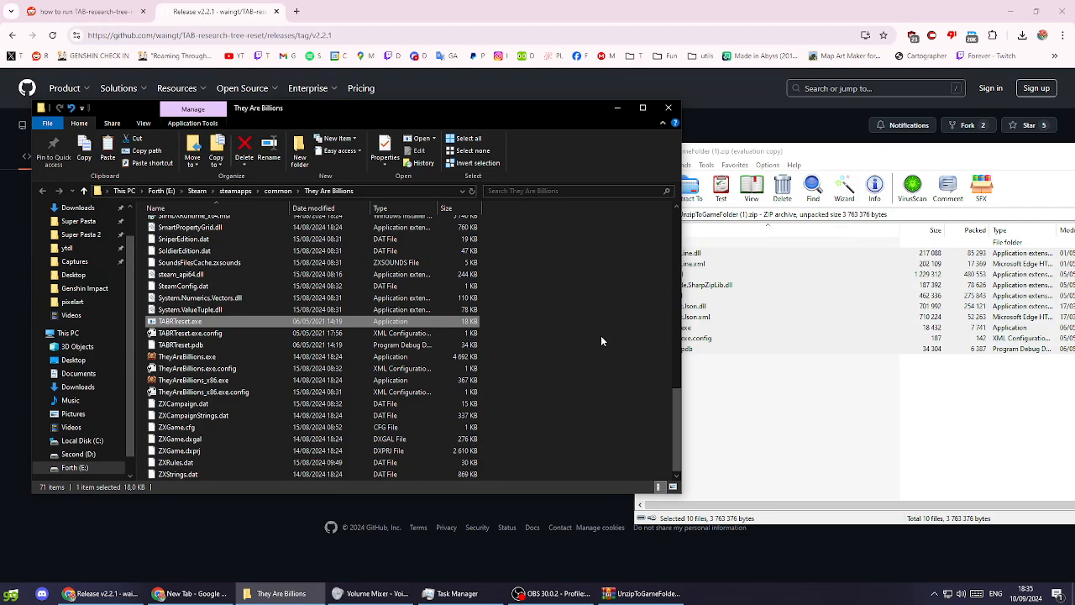
Bring the Steam client to the front from the taskbar.
left_click(935, 596)
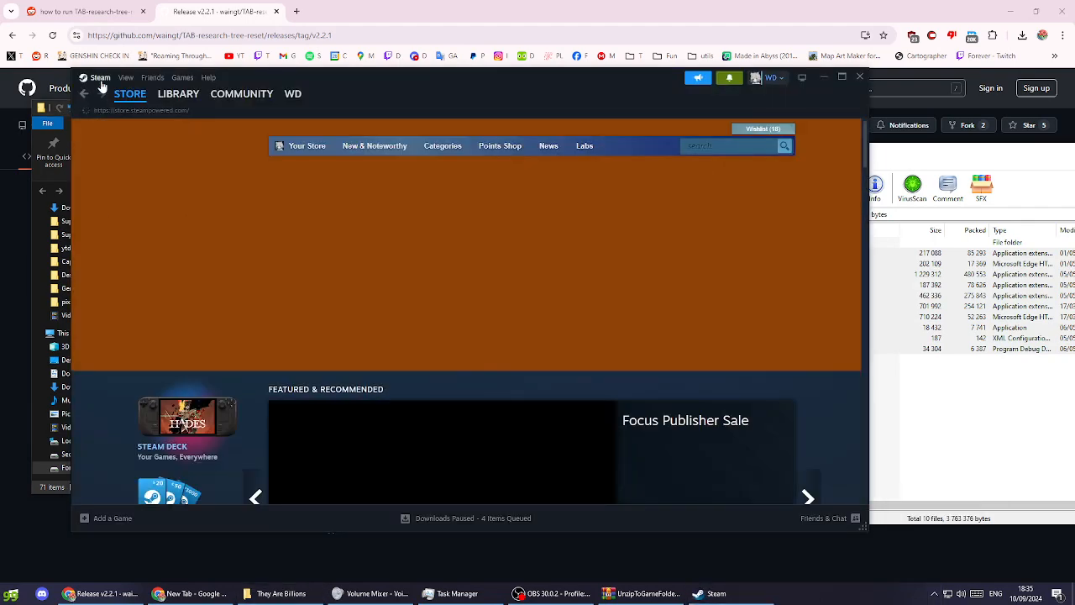
Open Steam Settings and view the Library and Storage pages listing drives C:, D: and E:.
left_click(99, 77)
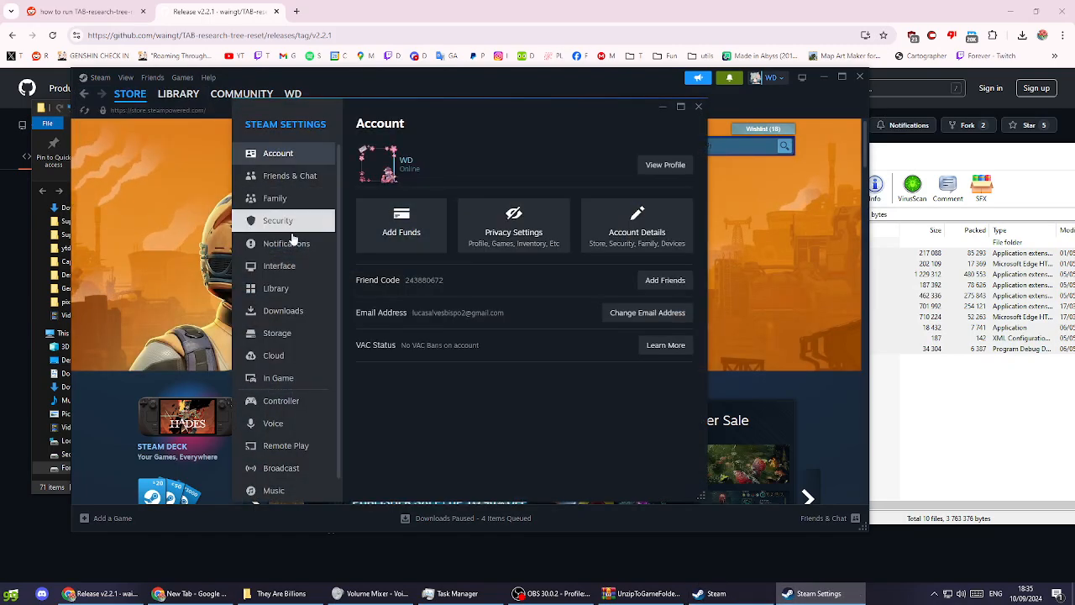
left_click(276, 288)
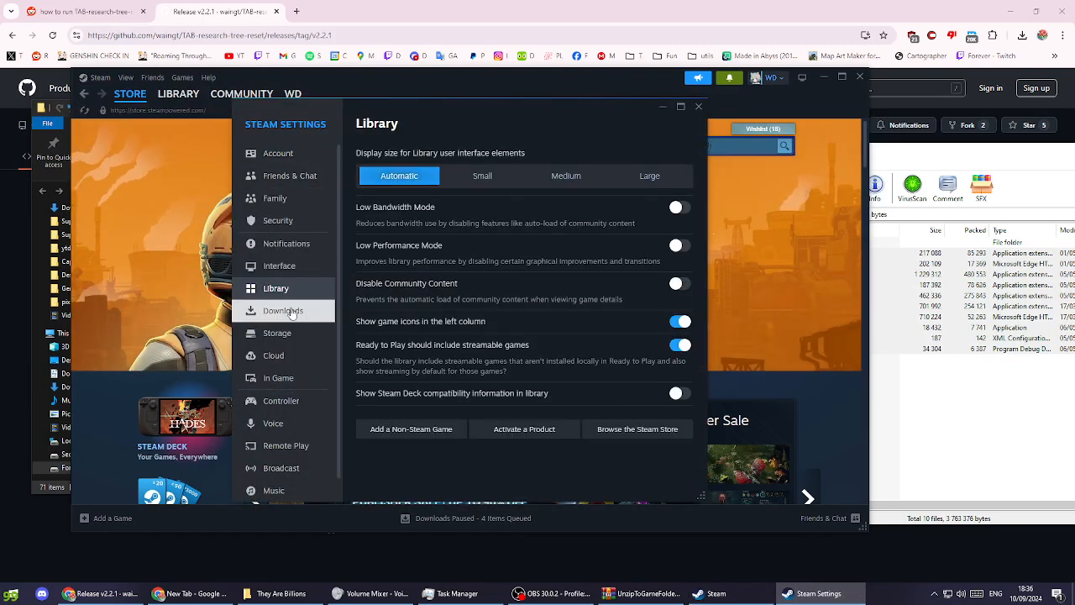
left_click(277, 333)
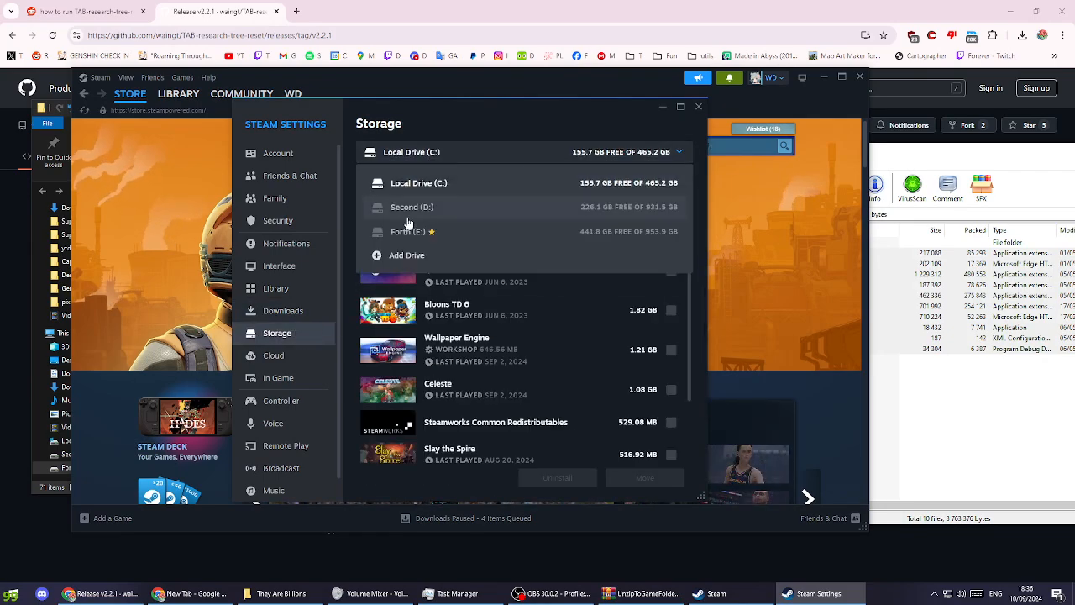
mouse_move(445, 238)
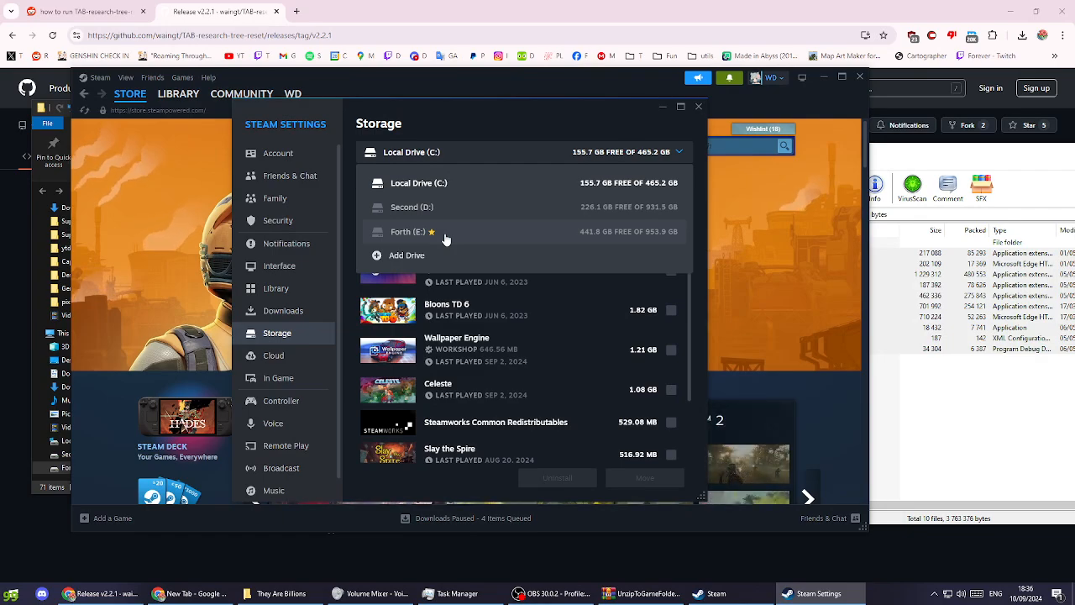
mouse_move(437, 189)
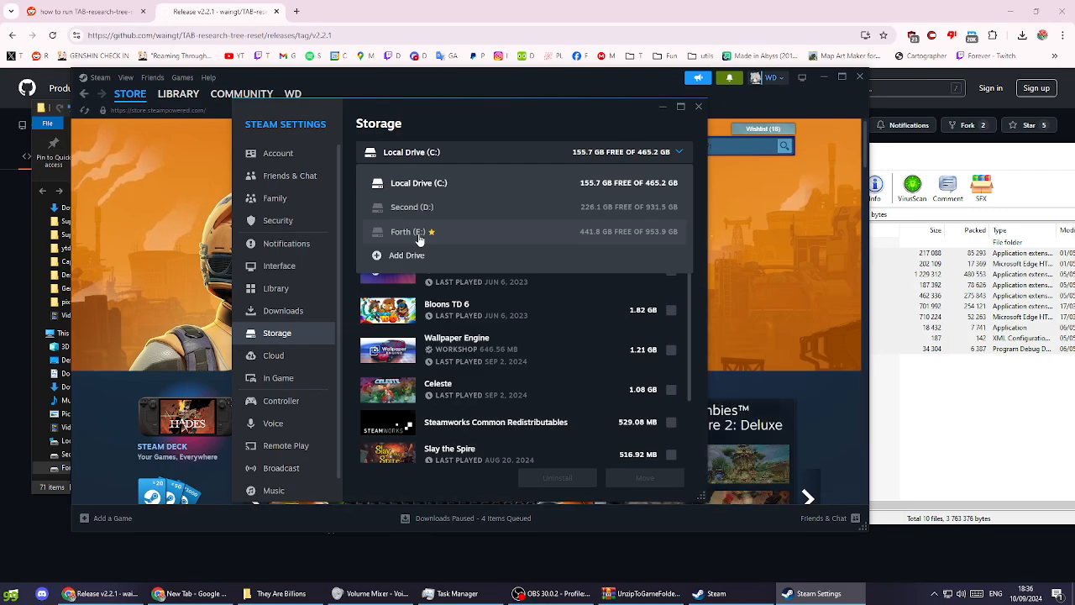
mouse_move(437, 239)
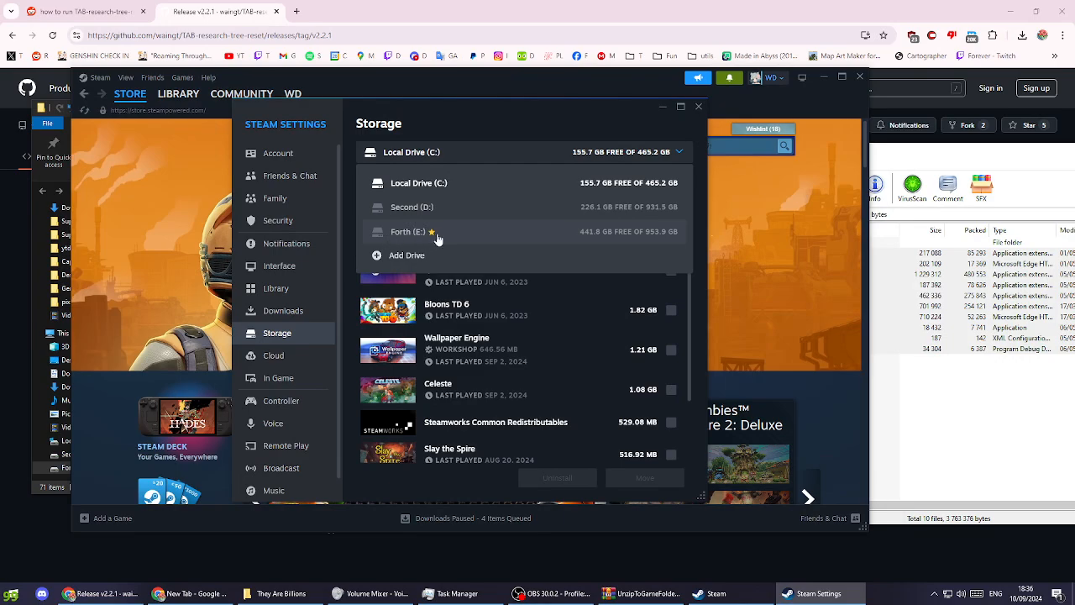
mouse_move(404, 239)
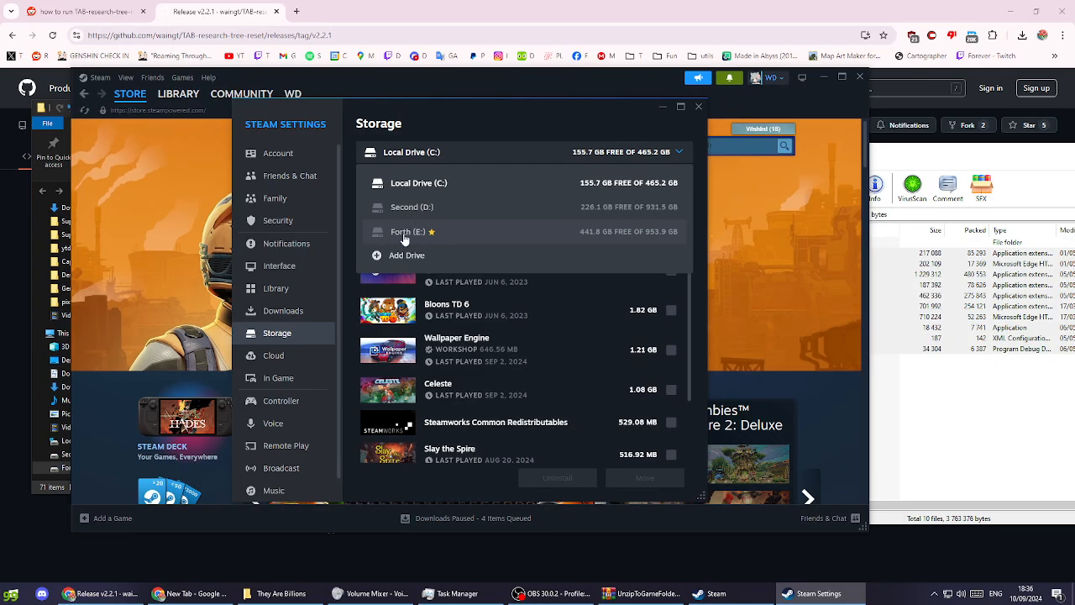
mouse_move(429, 183)
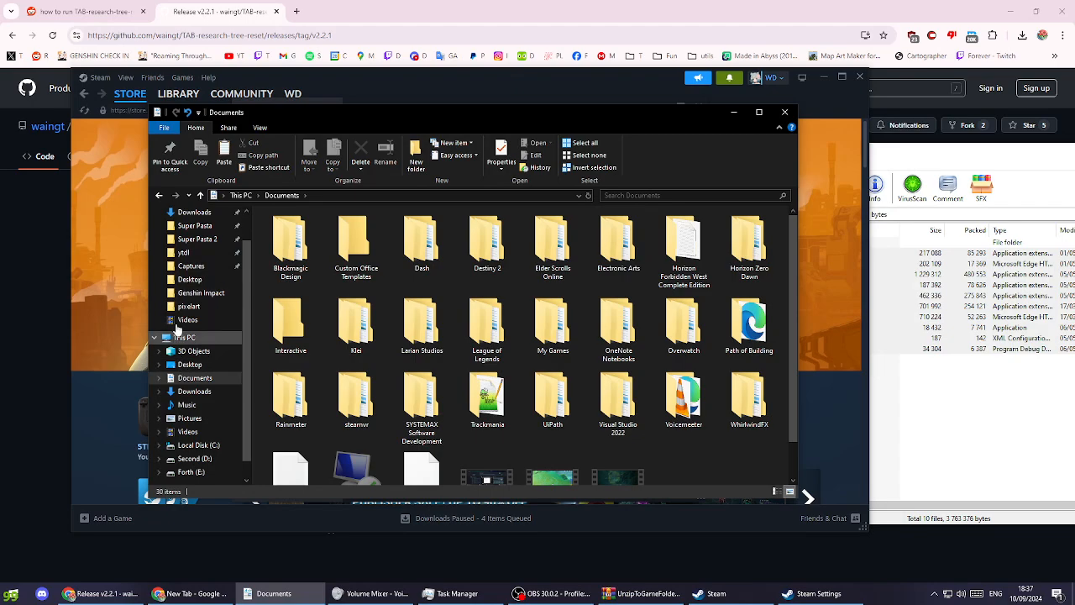
Navigate Documents > My Games > They Are Billions > Saves.
double_click(553, 321)
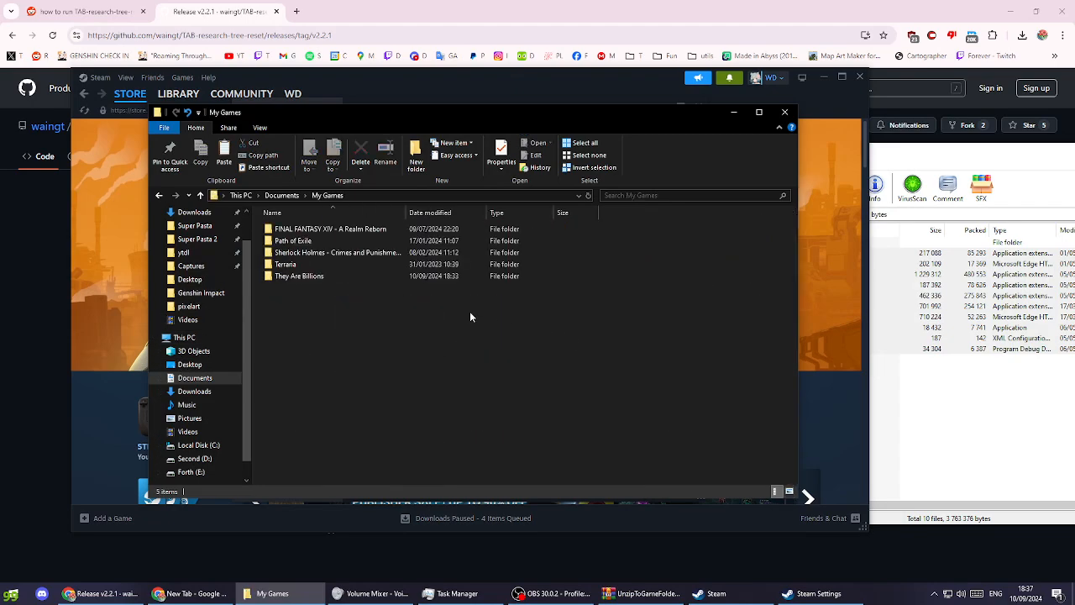
double_click(299, 276)
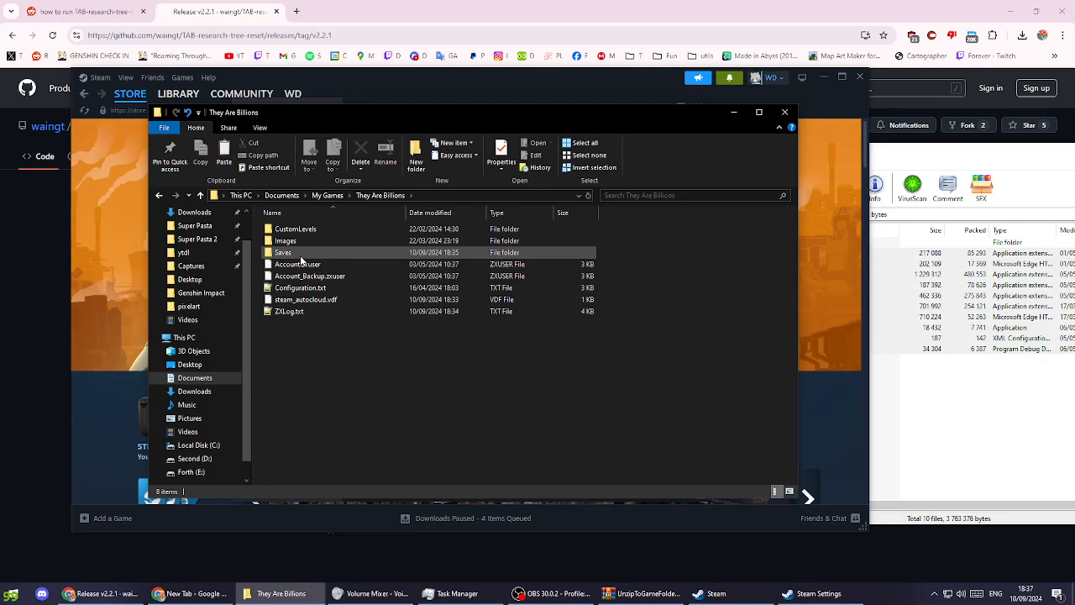
double_click(283, 252)
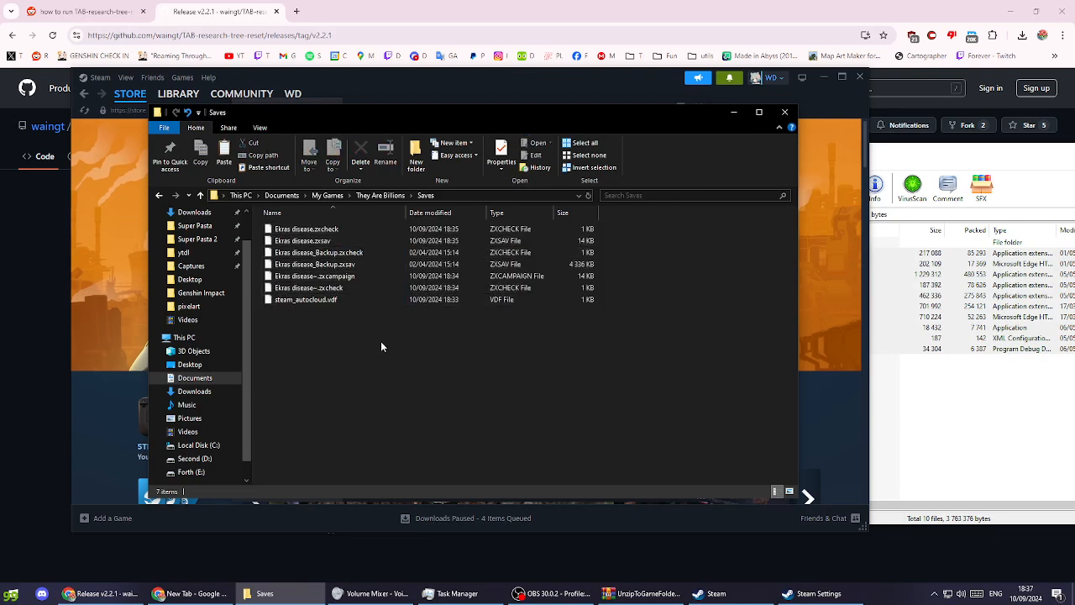